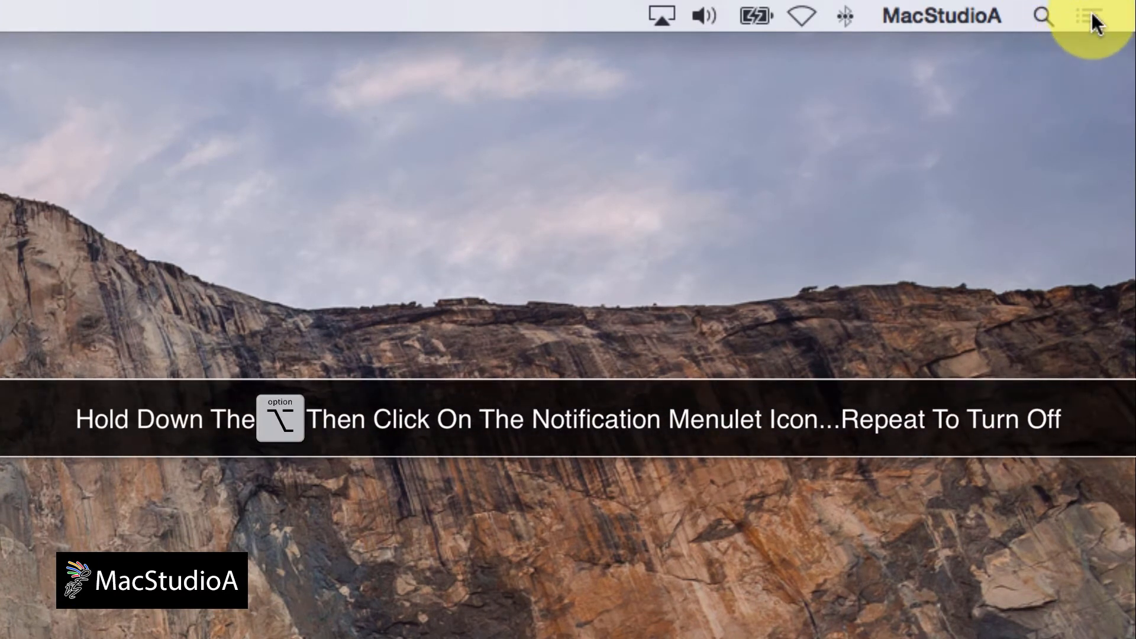
Toggle Do Not Disturb from the Notification Center menulet before creating the desktop folder
{"action": "left_click", "coordinate": [1090, 15]}
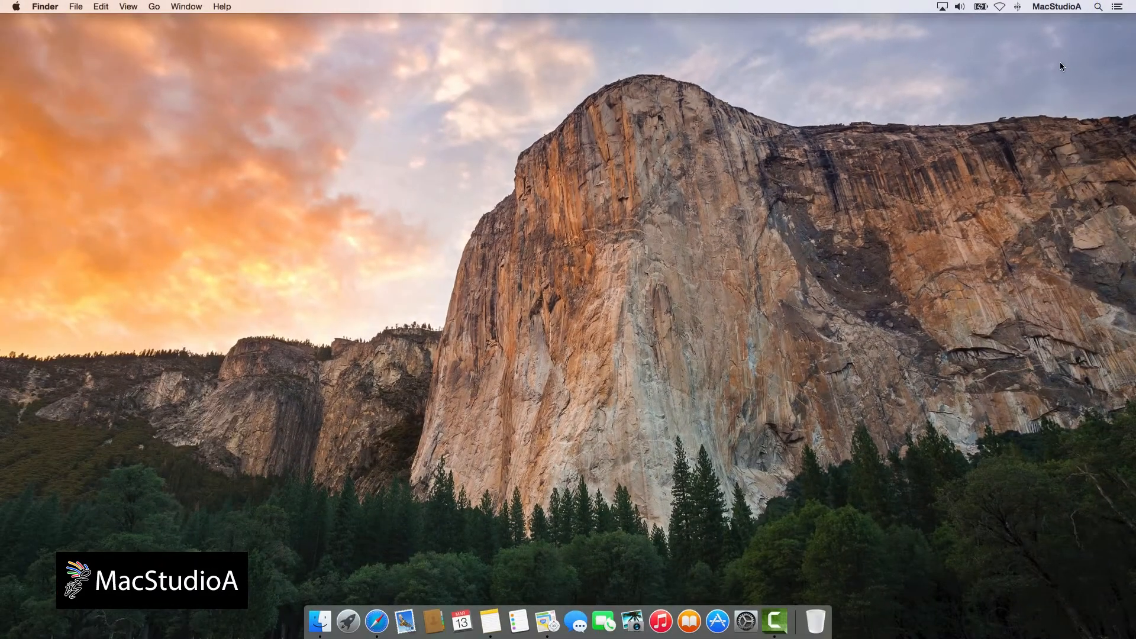
{"action": "mouse_move", "coordinate": [836, 330]}
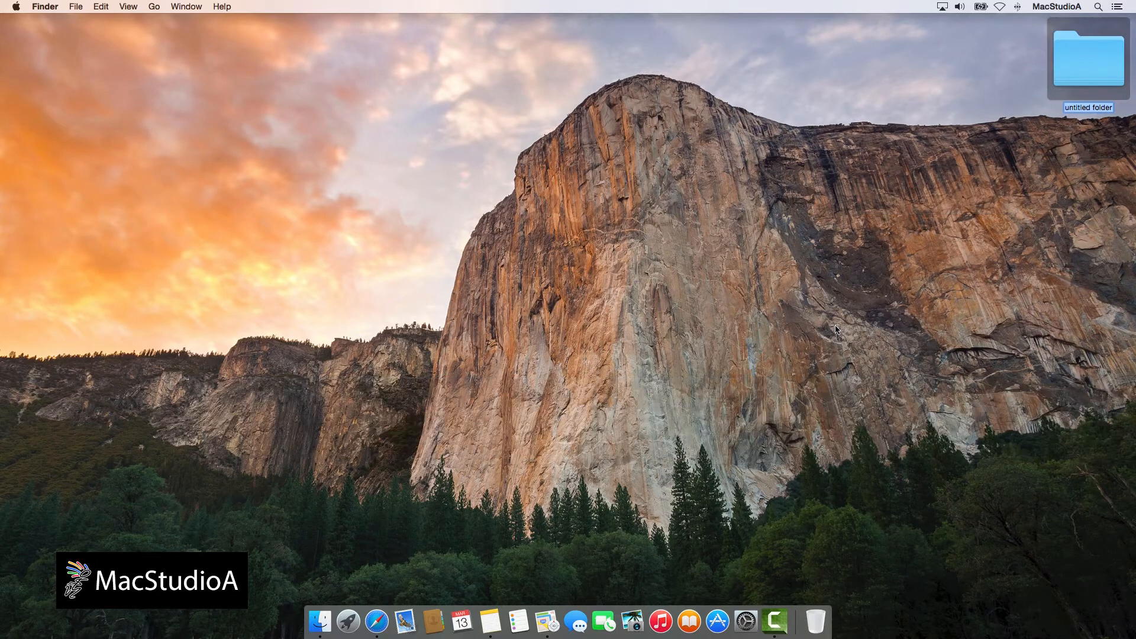
Duplicate the untitled folder and Any Document inside the Documents folder with Cmd-D
{"action": "left_click", "coordinate": [319, 621]}
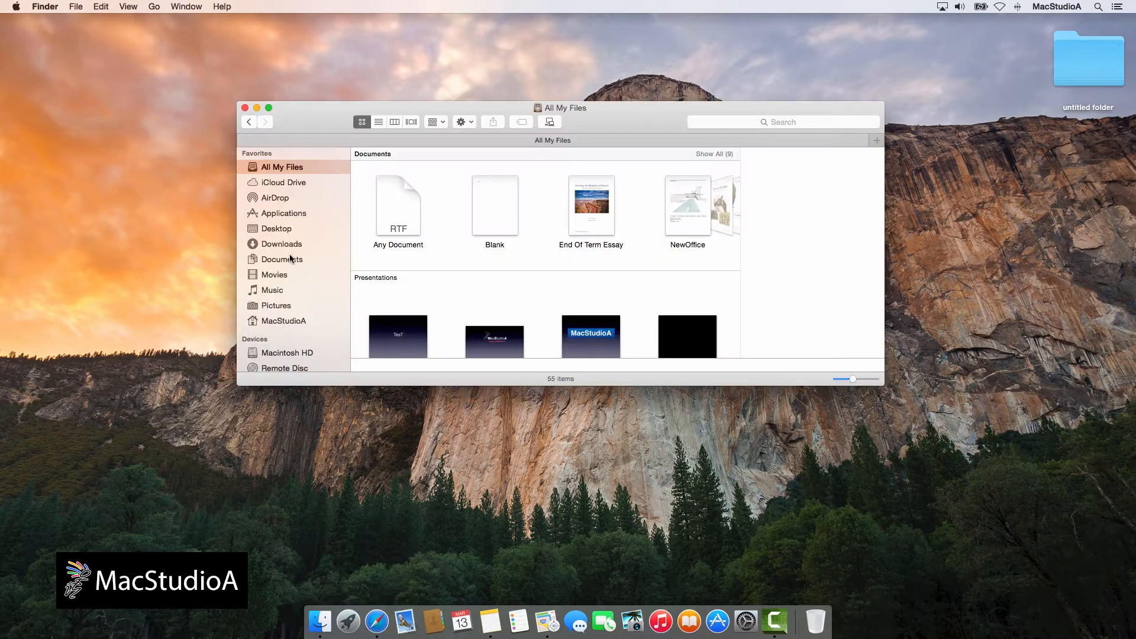
{"action": "left_click", "coordinate": [282, 259]}
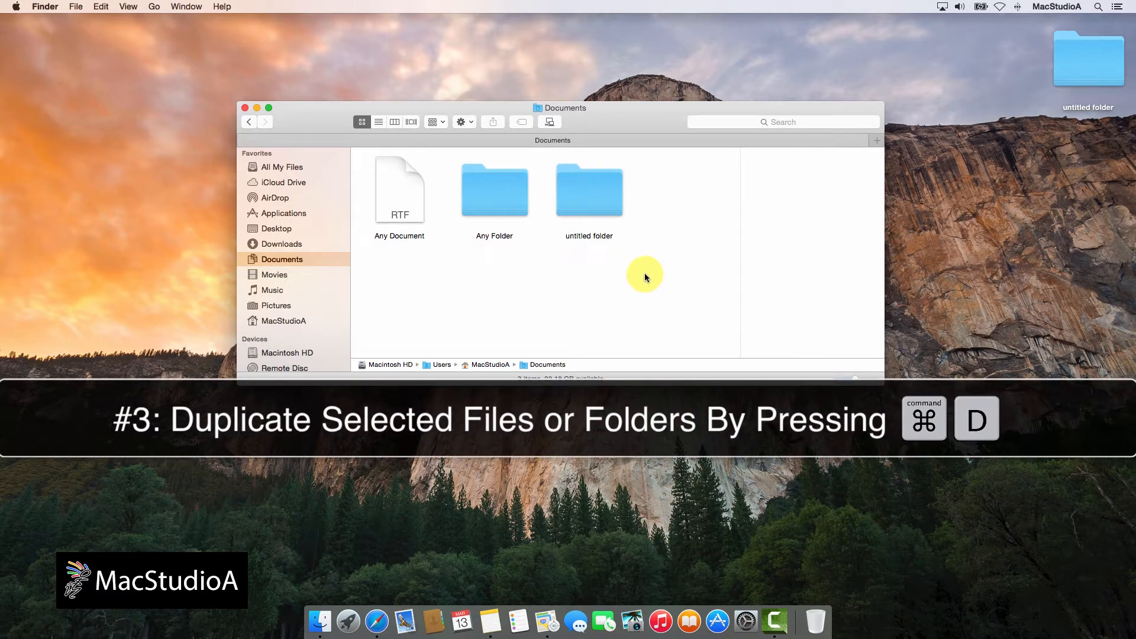
{"action": "left_click", "coordinate": [588, 190]}
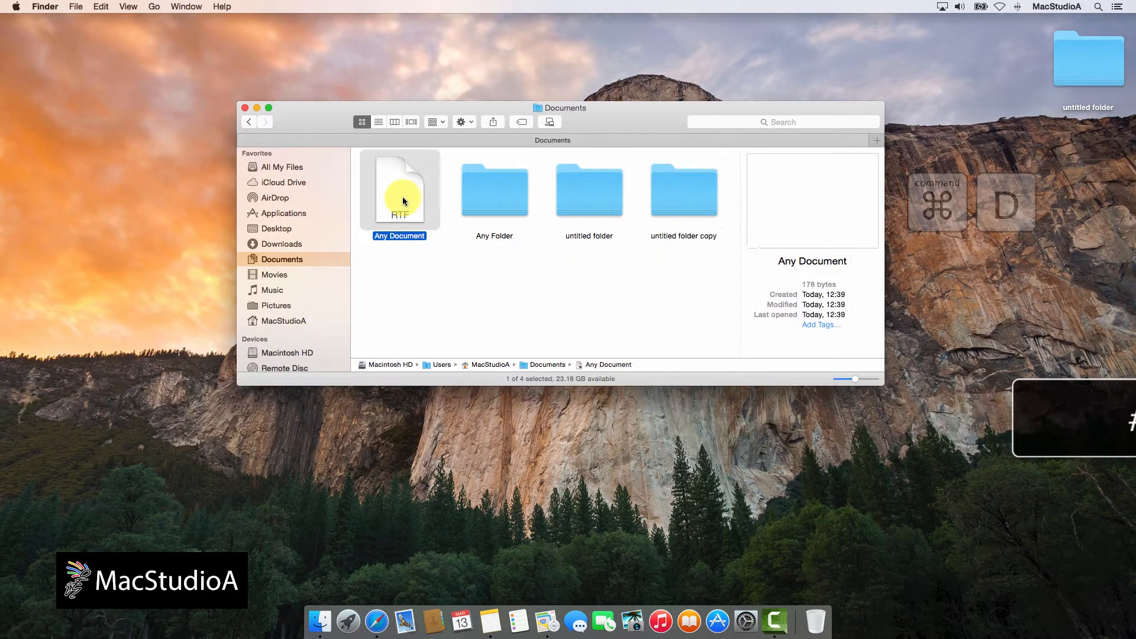
{"action": "key", "text": "cmd+d"}
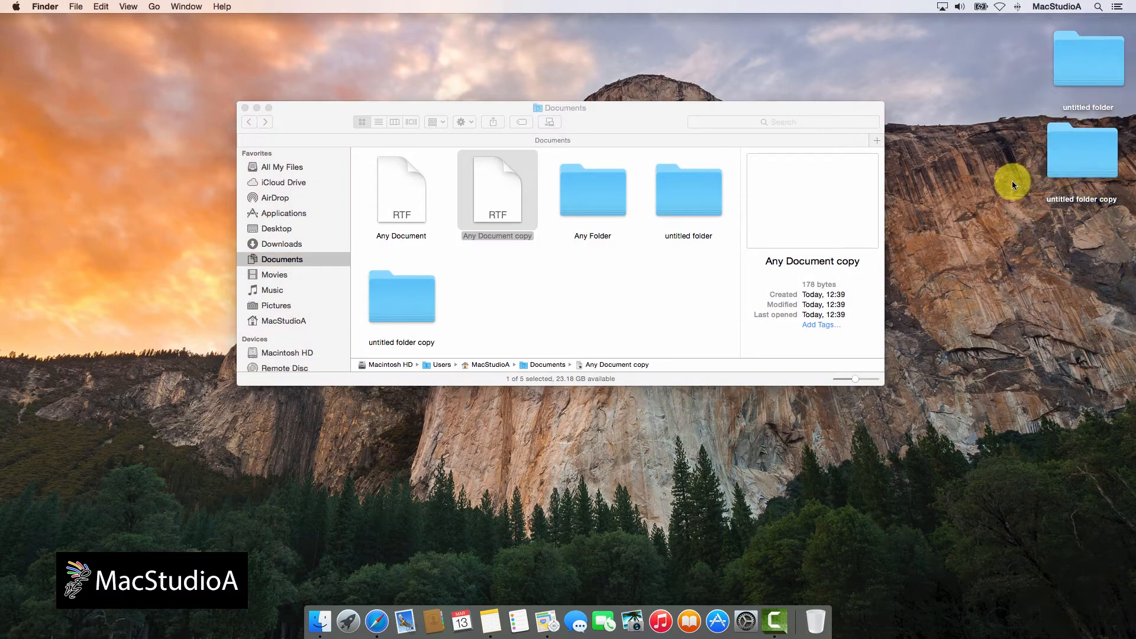
Close the Documents window, trash the desktop untitled folders, empty the Trash and return to Finder
{"action": "left_click", "coordinate": [246, 107]}
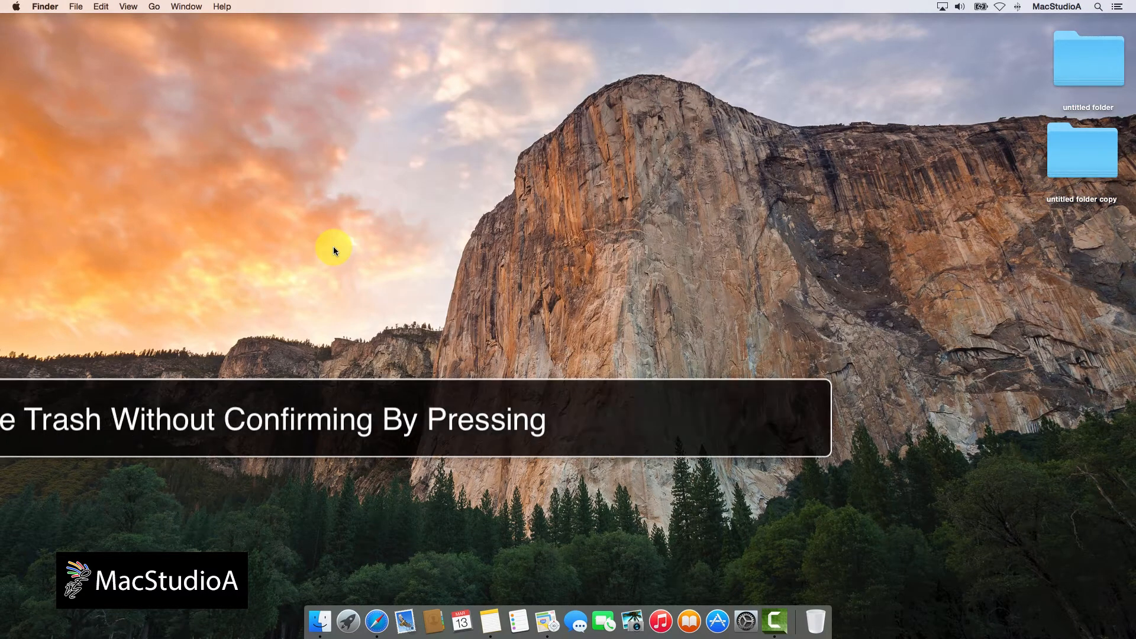
{"action": "right_click", "coordinate": [1089, 58]}
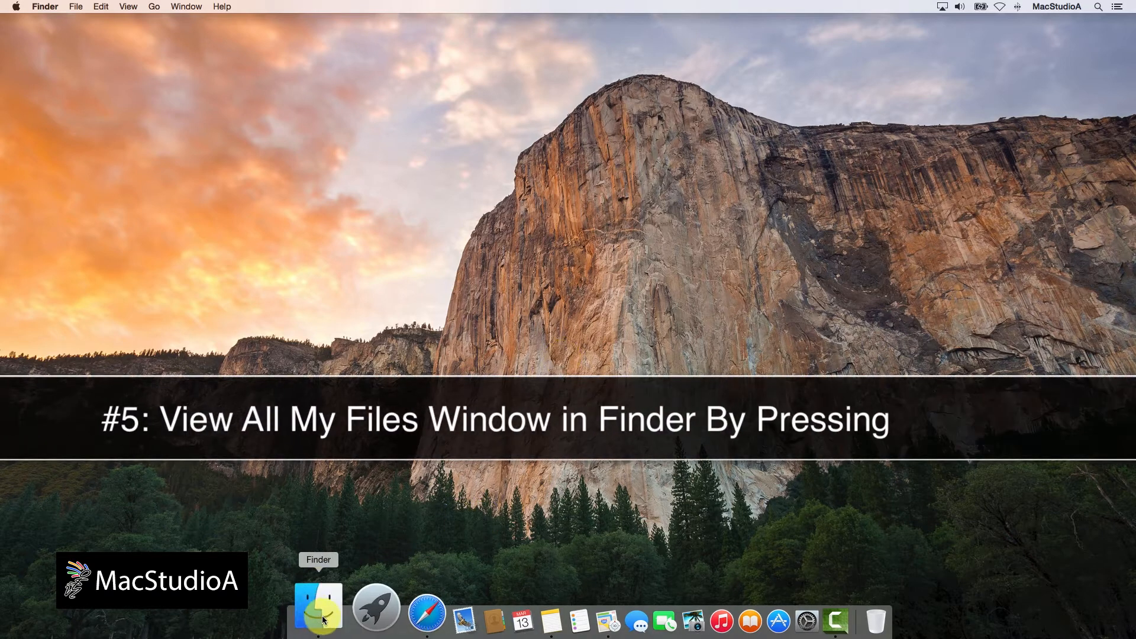
{"action": "left_click", "coordinate": [317, 604]}
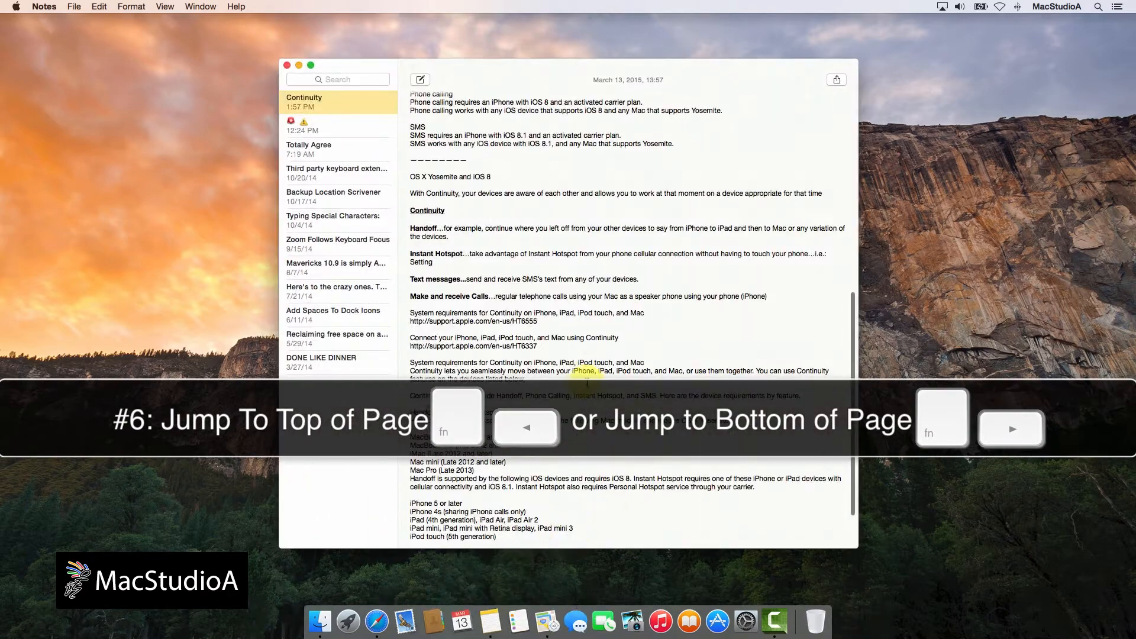
Jump to the top and bottom of the Continuity note, then switch to Safari's Macintosh article
{"action": "scroll", "scroll_direction": "up", "scroll_amount": 3}
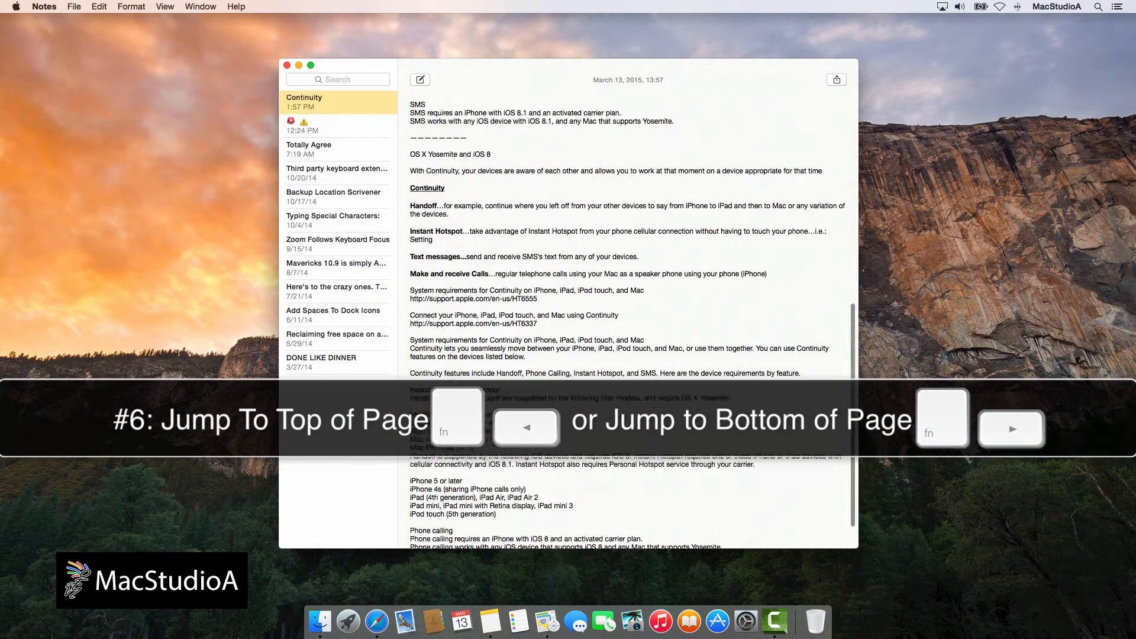
{"action": "scroll", "scroll_direction": "down", "scroll_amount": 3}
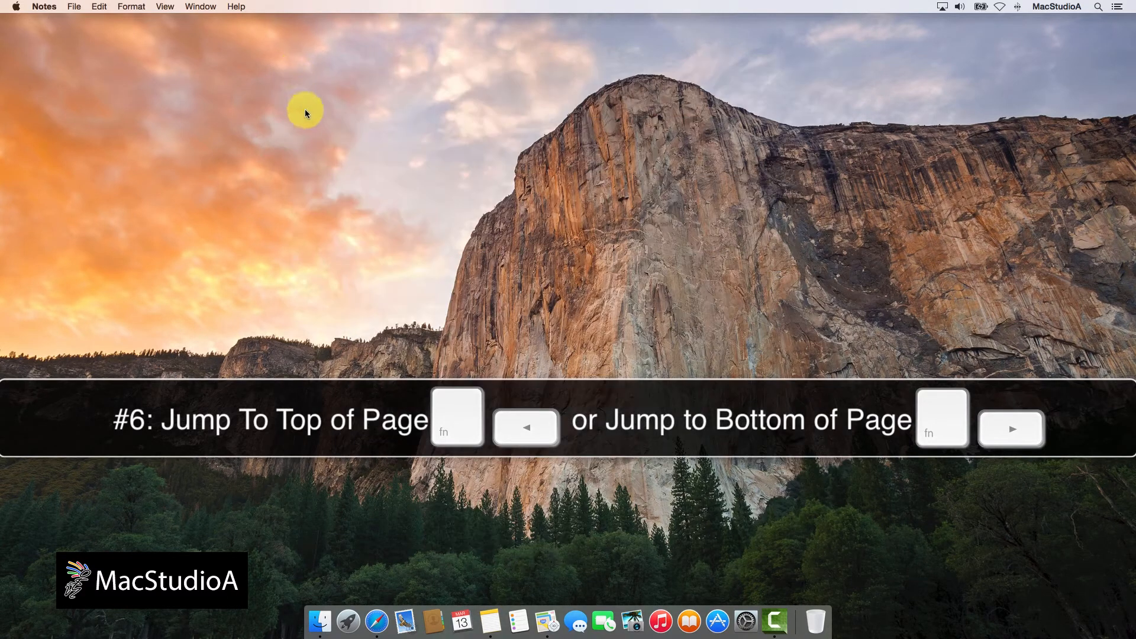
{"action": "left_click", "coordinate": [376, 621]}
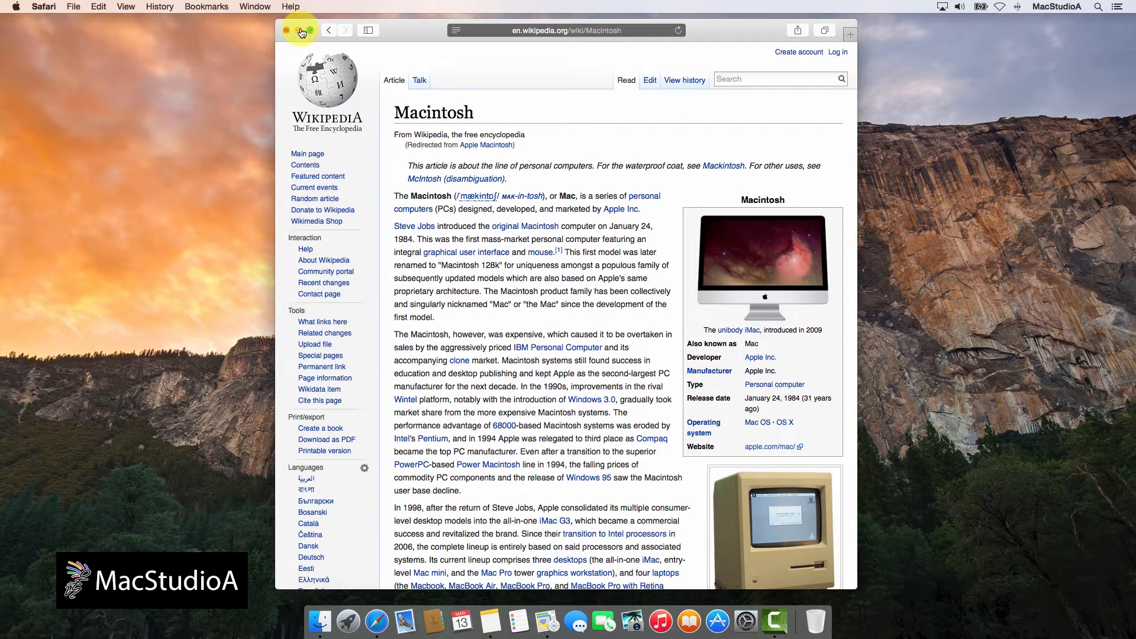
Hide Safari and forward-delete 'Phone' so the line reads Handoff, Calling, Instant Hotspot
{"action": "left_click", "coordinate": [292, 31]}
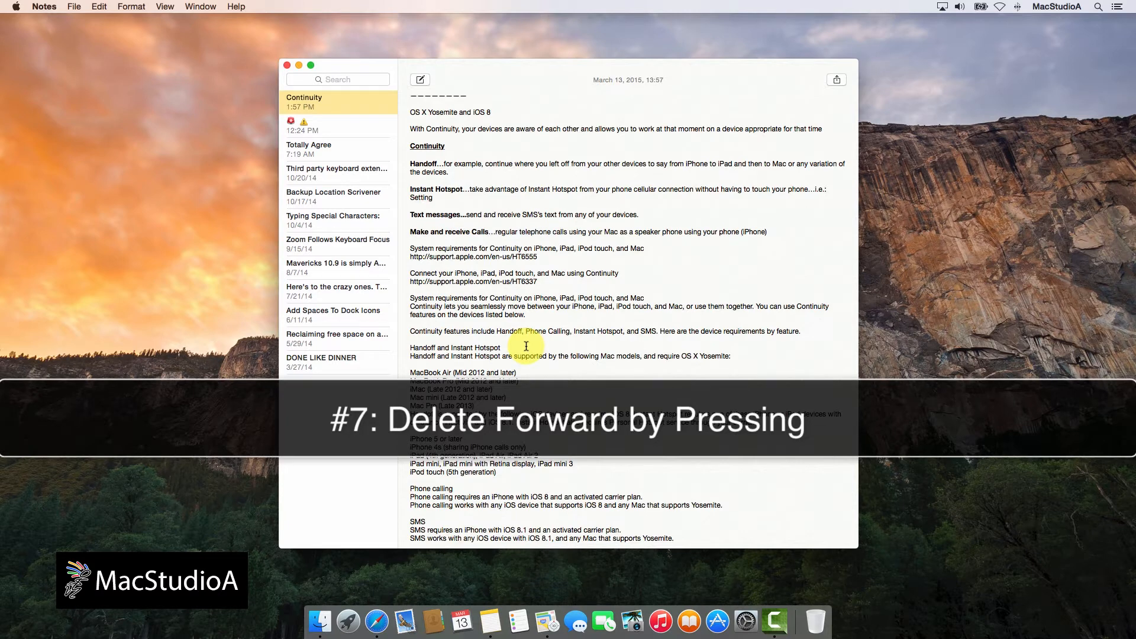
{"action": "key", "text": "ctrl+d"}
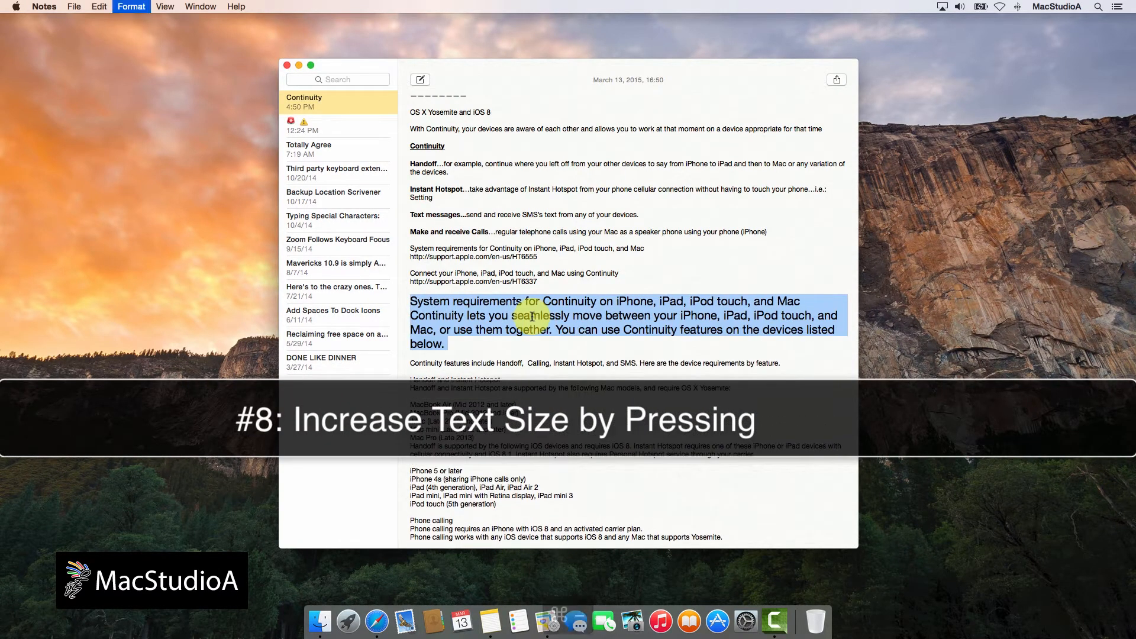
Resize the alarm image in the icons note before moving on to Maps directions
{"action": "left_click", "coordinate": [337, 124]}
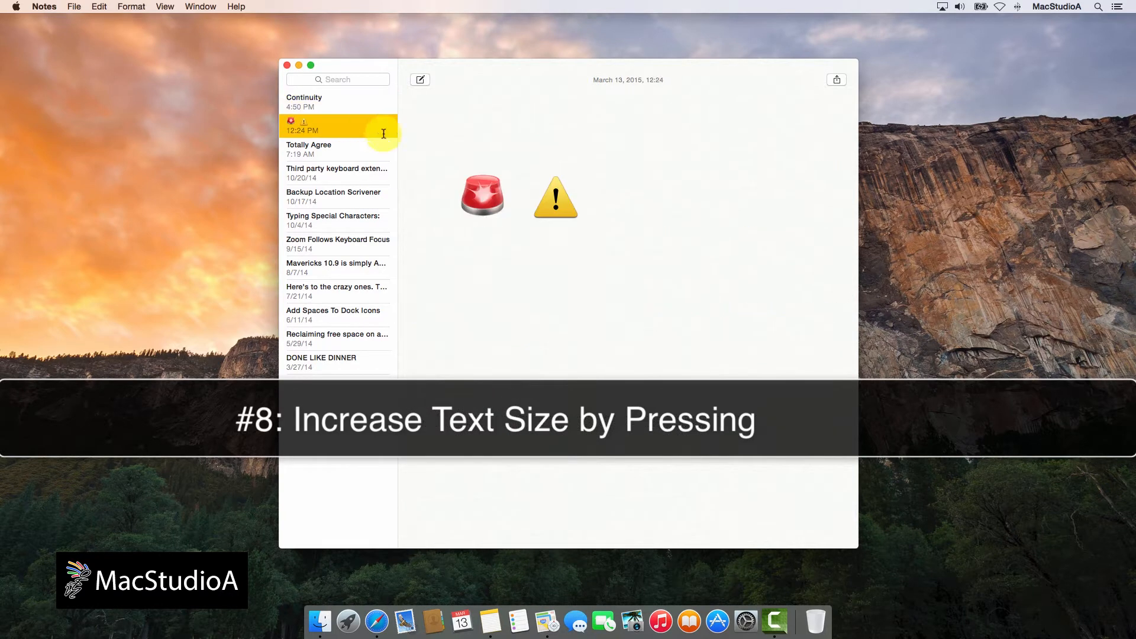
{"action": "left_click", "coordinate": [481, 194]}
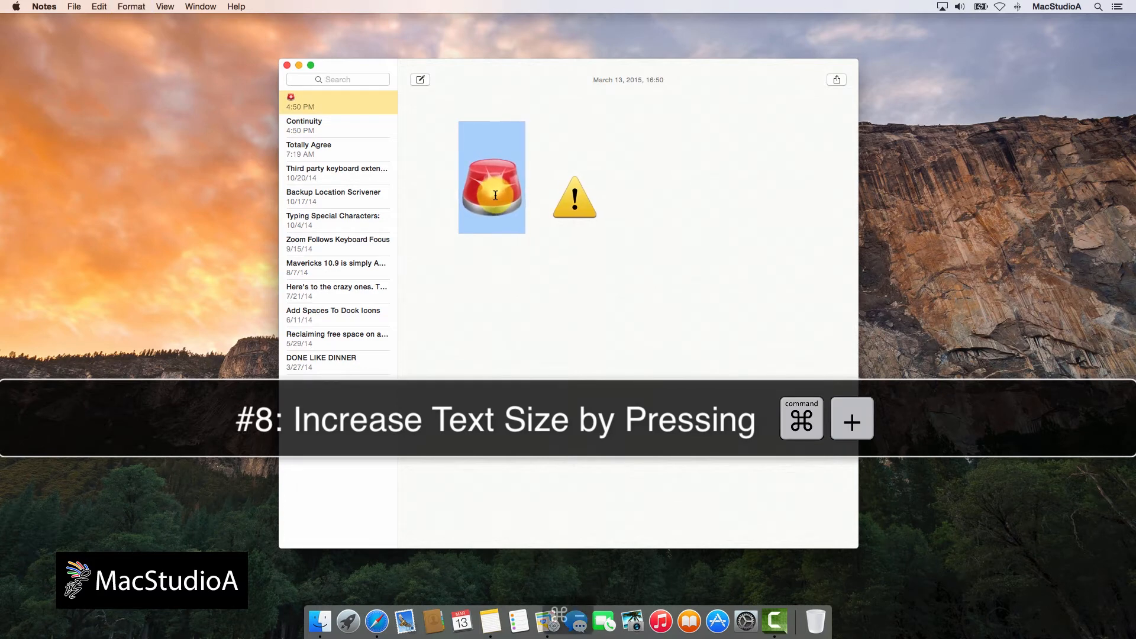
{"action": "key", "text": "cmd+-"}
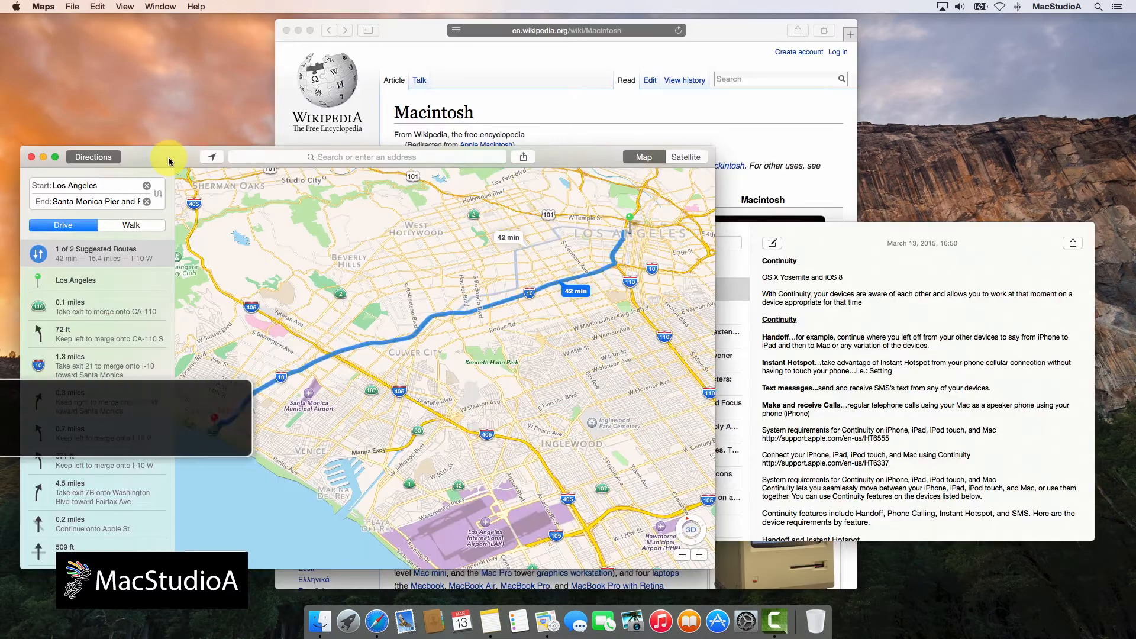
Bring up Print dialogs for the Maps route and Wikipedia article with Cmd-P, then cancel them
{"action": "key", "text": "cmd+p"}
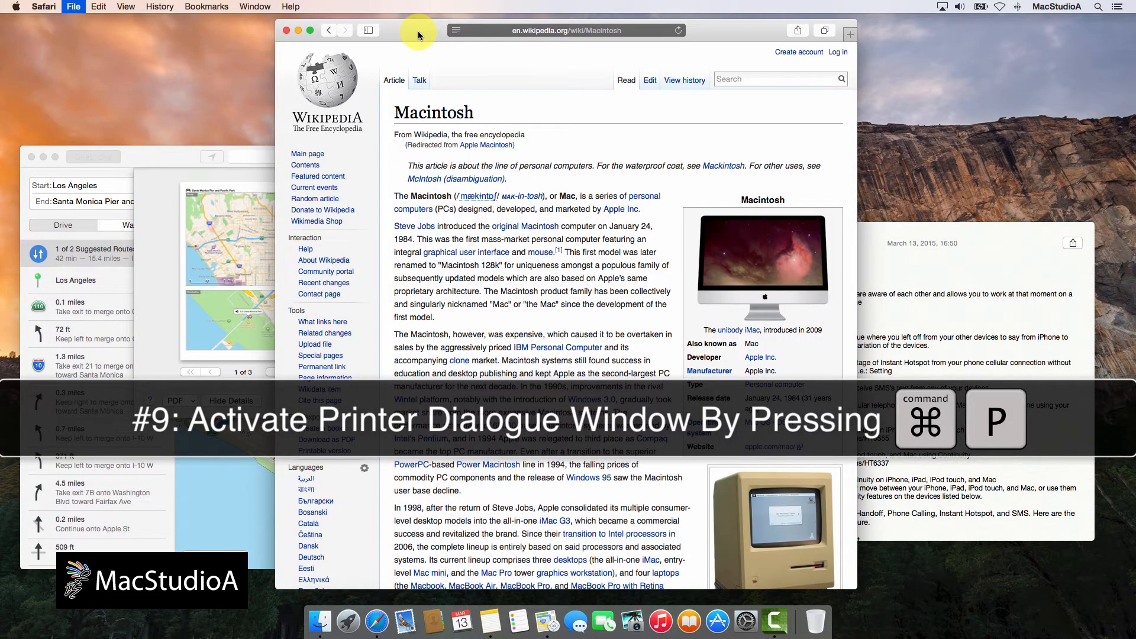
{"action": "key", "text": "cmd+p"}
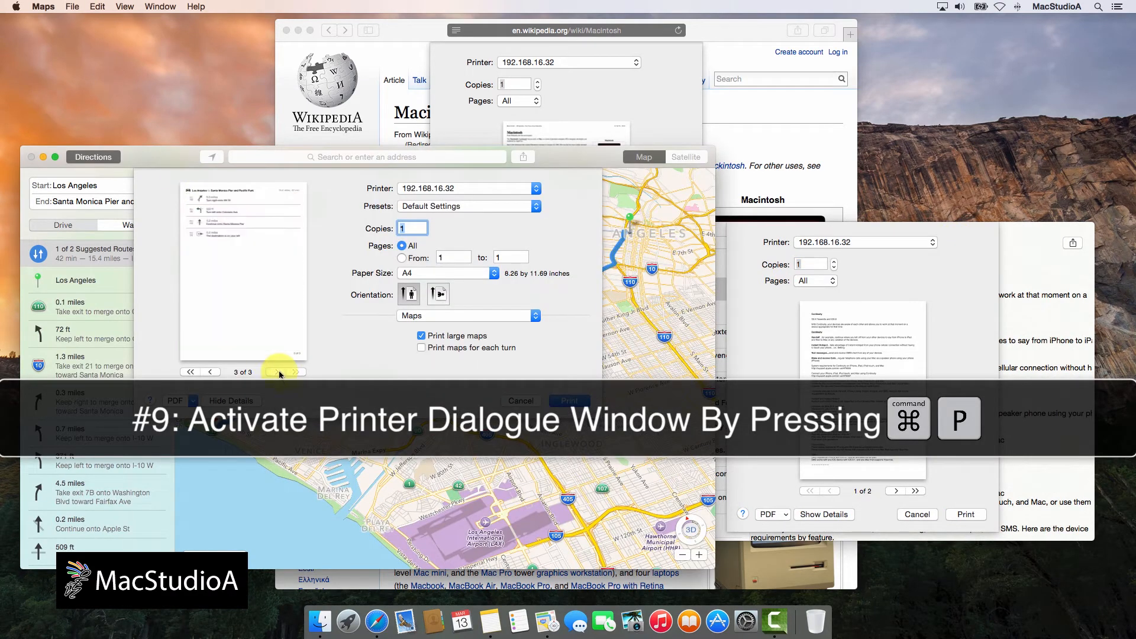
{"action": "left_click", "coordinate": [209, 371]}
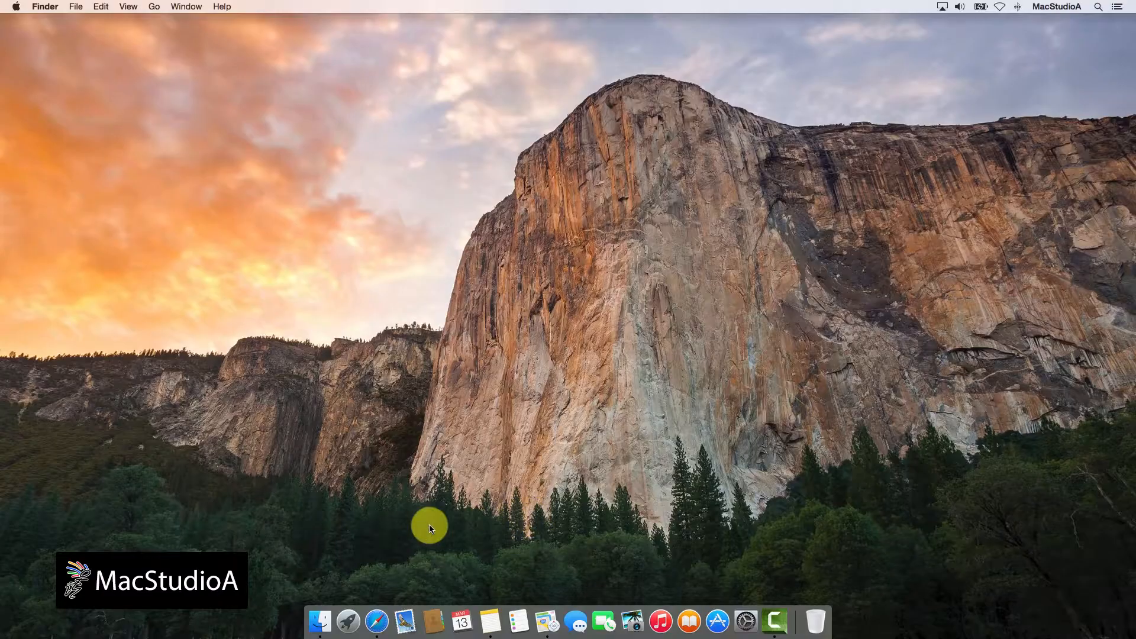
Add QuickTime Player from Applications to the Dock with Ctrl-Shift-Cmd-T
{"action": "left_click", "coordinate": [319, 621]}
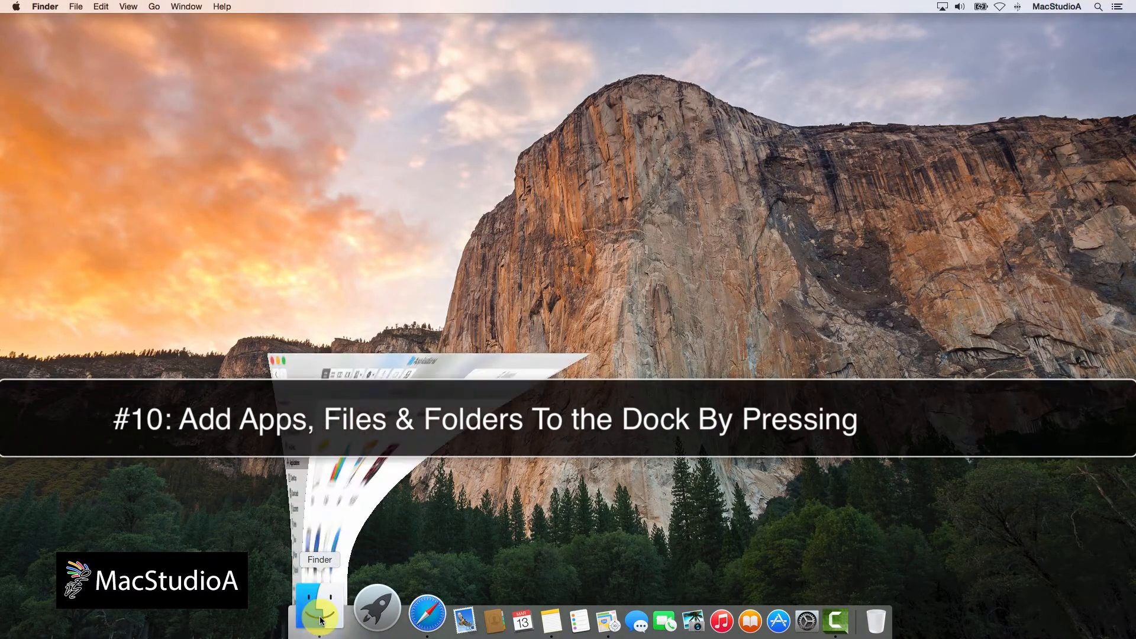
{"action": "left_click", "coordinate": [320, 608]}
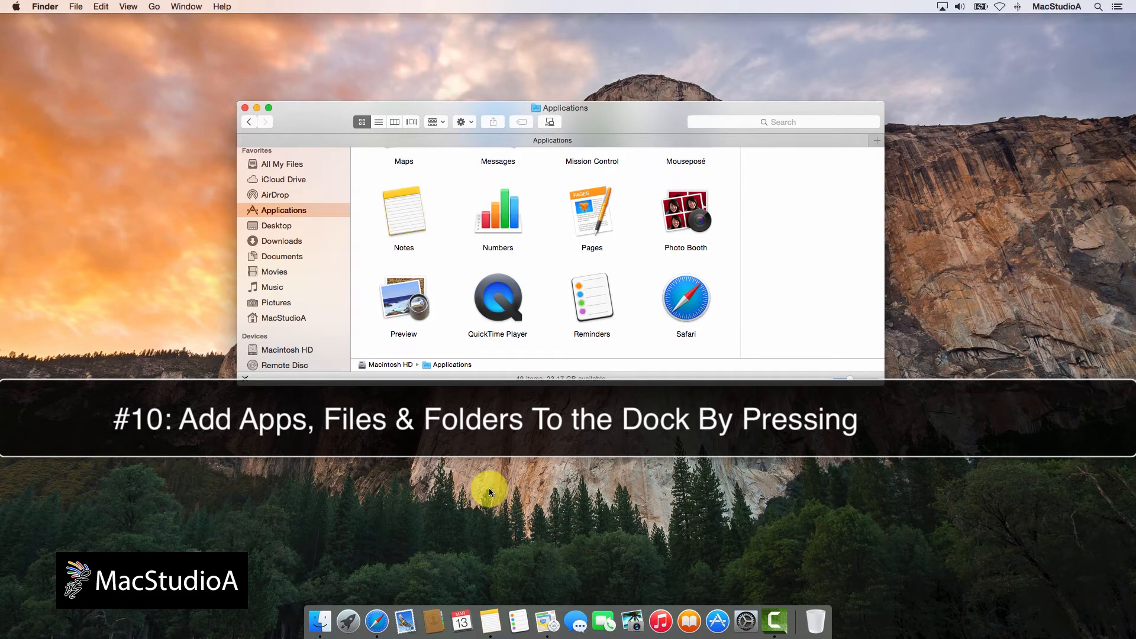
{"action": "left_click", "coordinate": [498, 297]}
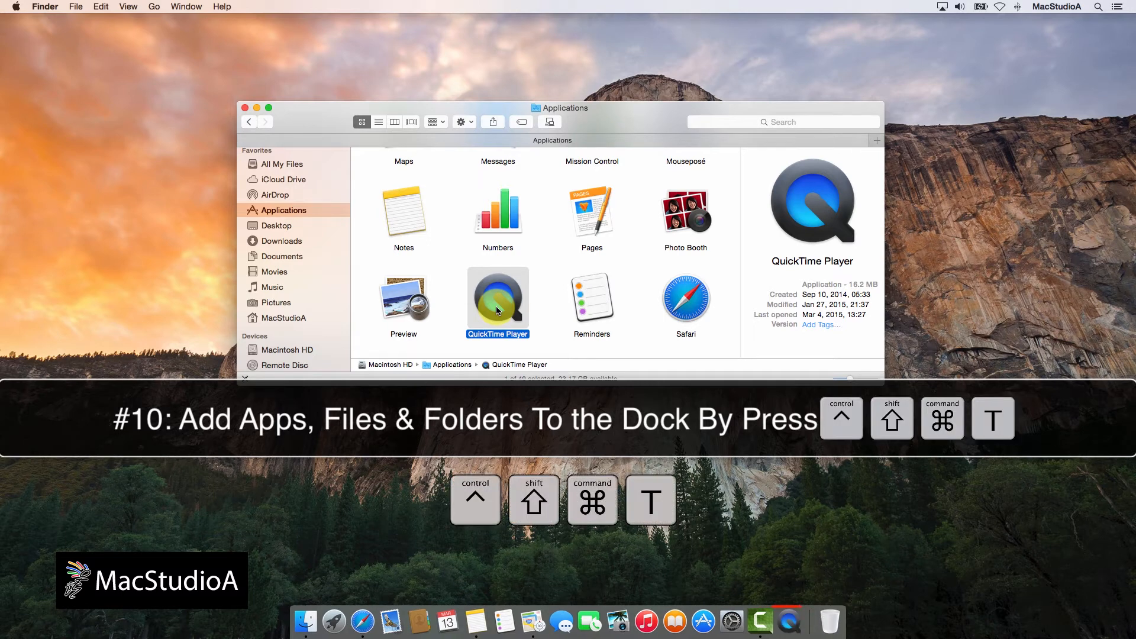
Select Any Folder in Documents to add it to the Dock as well
{"action": "left_click", "coordinate": [281, 256]}
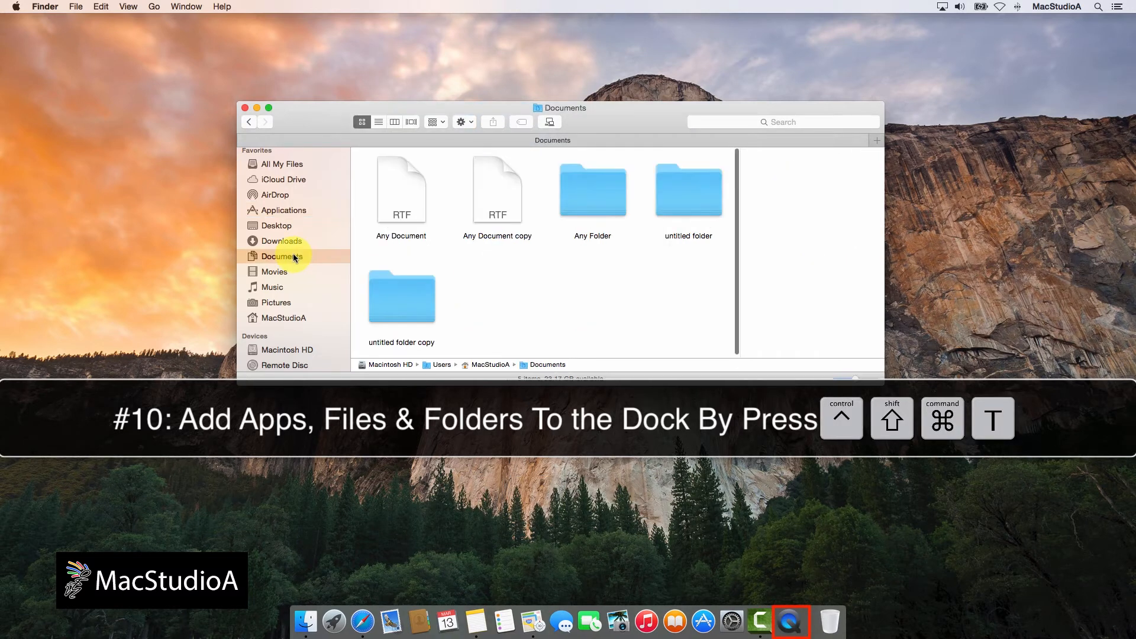
{"action": "left_click", "coordinate": [592, 189]}
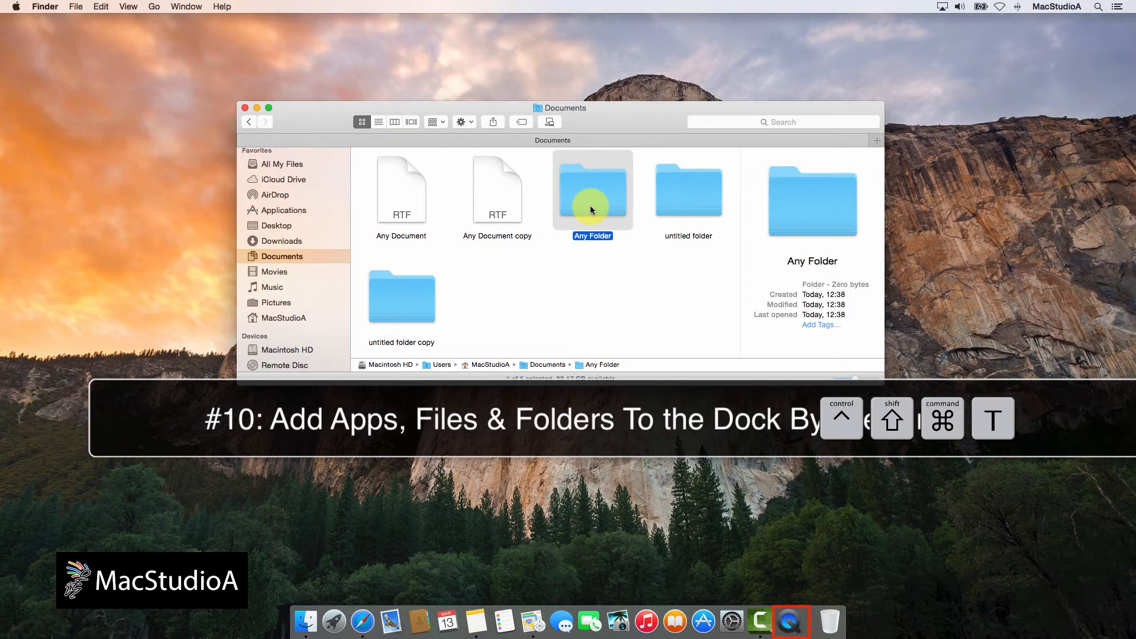